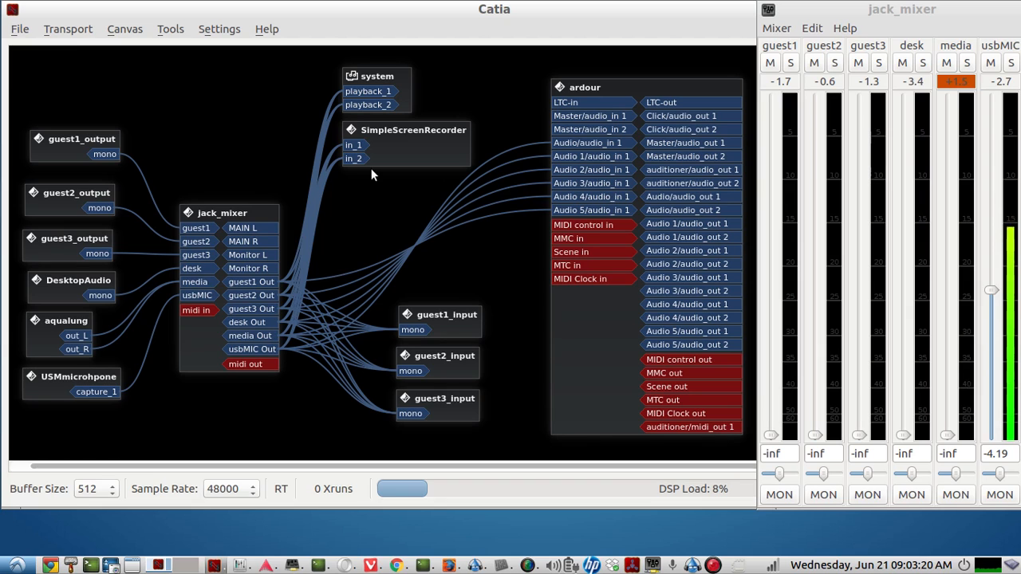
{"action": "mouse_move", "coordinate": [405, 158]}
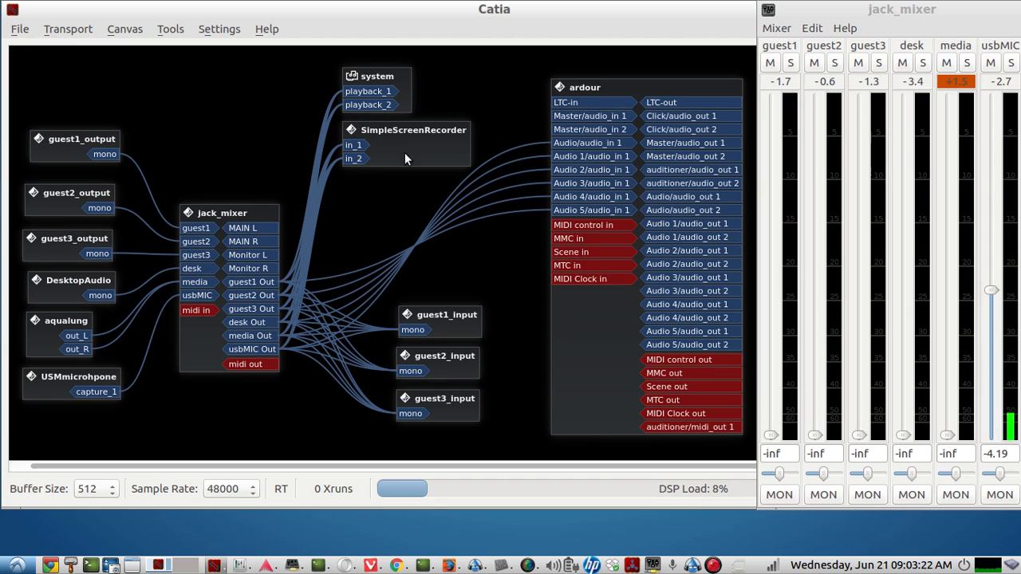
{"action": "mouse_move", "coordinate": [263, 128]}
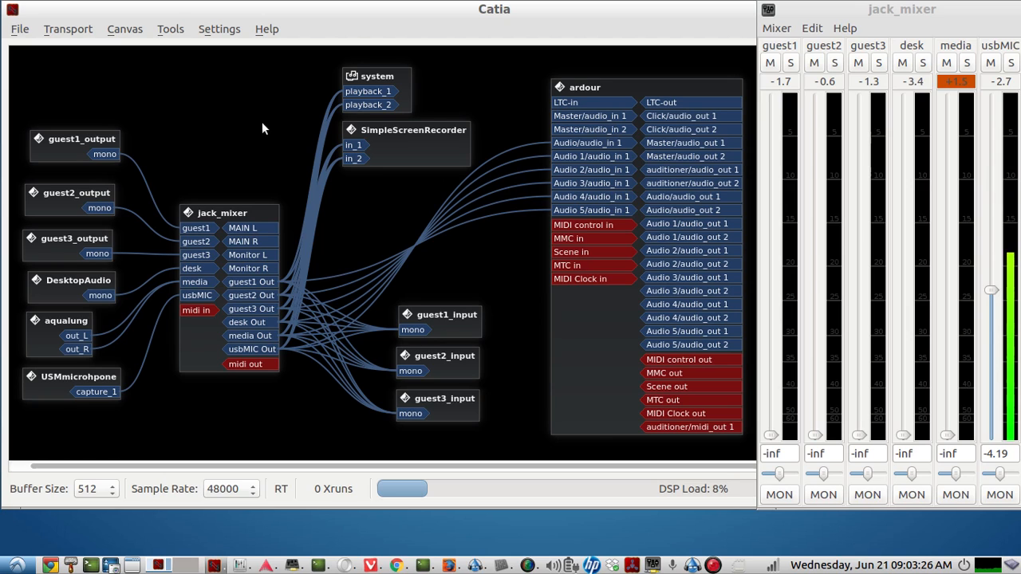
{"action": "mouse_move", "coordinate": [230, 153]}
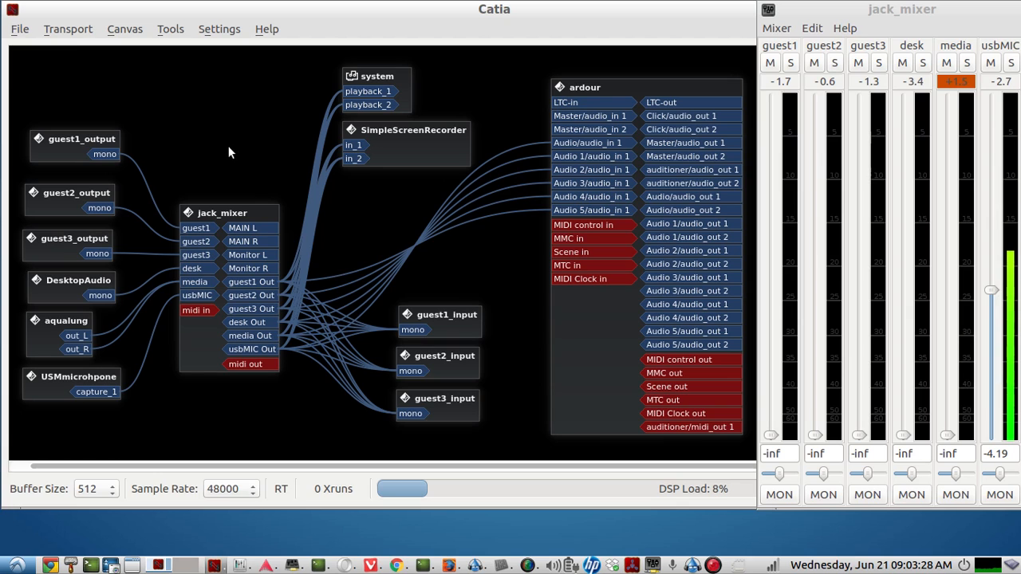
{"action": "mouse_move", "coordinate": [360, 169]}
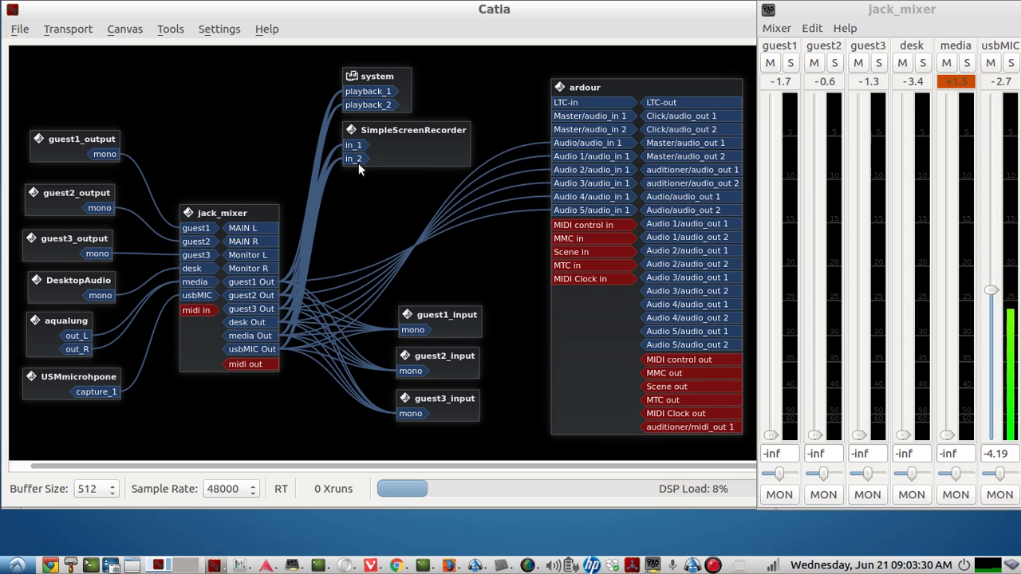
{"action": "mouse_move", "coordinate": [221, 145]}
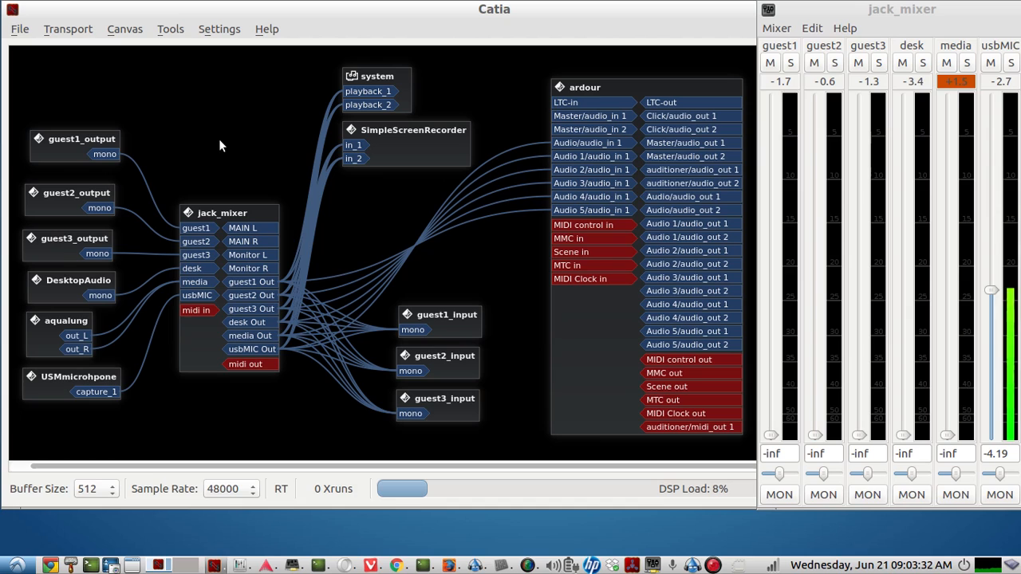
{"action": "mouse_move", "coordinate": [226, 147]}
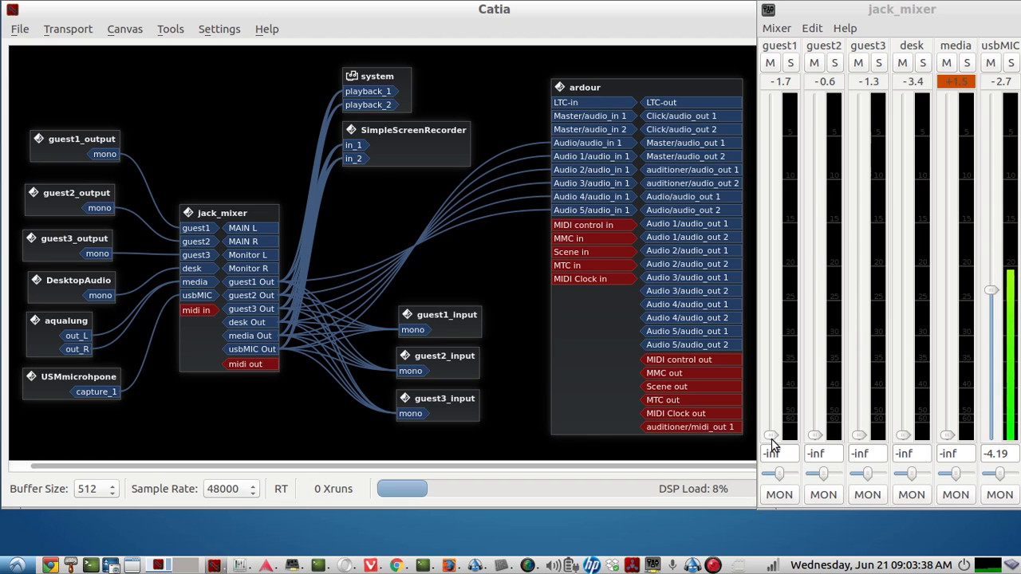
- Bring guest1 up to just below 0 dB in jack_mixer, then pull it back to silence
{"action": "left_click_drag", "start_coordinate": [773, 434], "coordinate": [772, 359]}
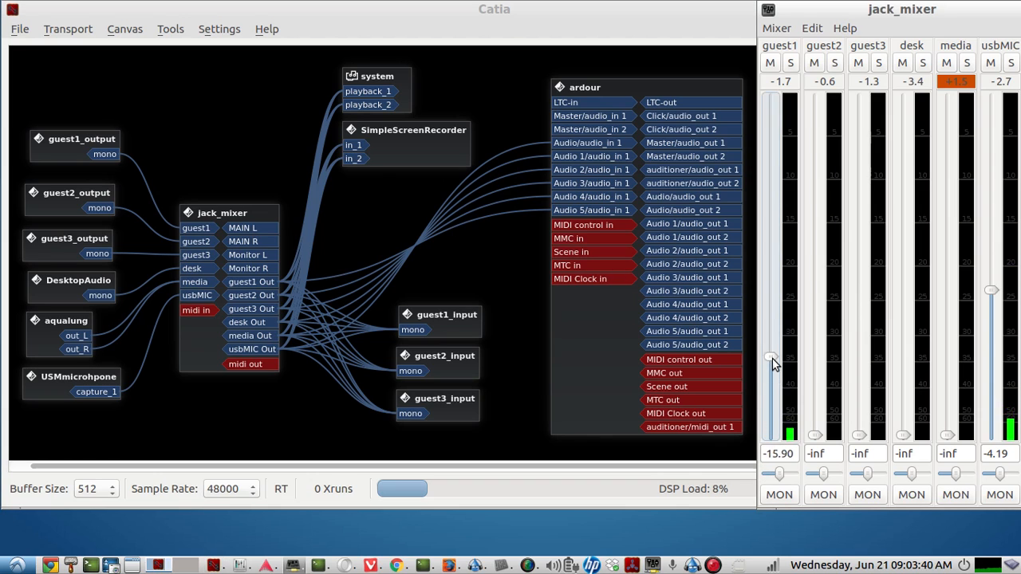
{"action": "left_click_drag", "start_coordinate": [769, 359], "coordinate": [769, 263]}
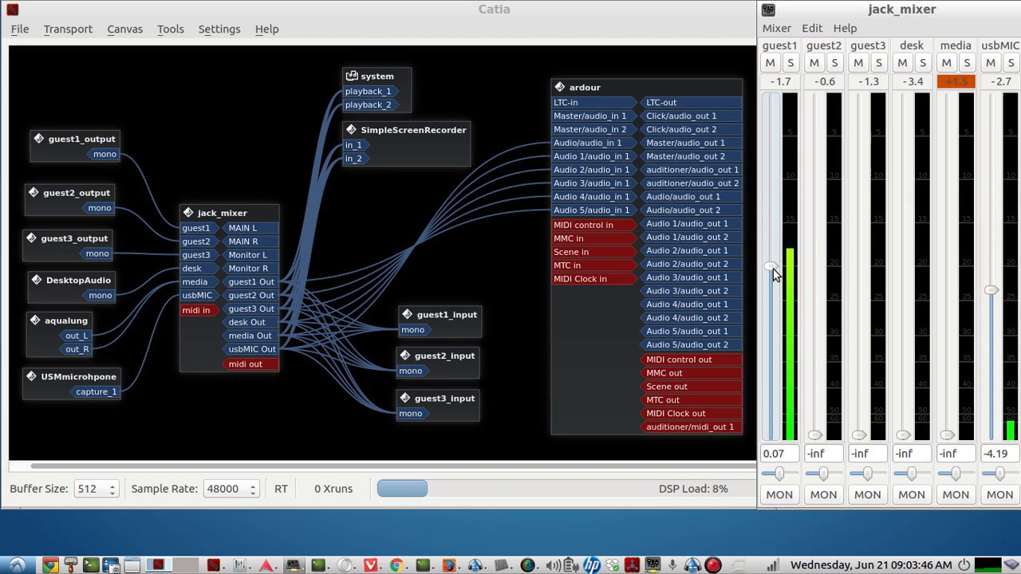
{"action": "left_click_drag", "start_coordinate": [770, 268], "coordinate": [771, 275]}
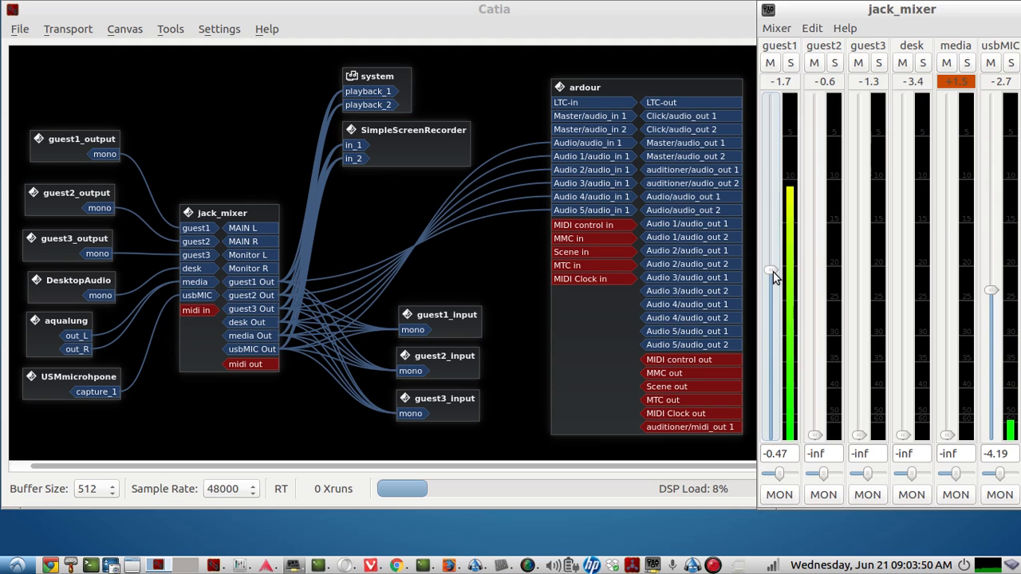
{"action": "left_click_drag", "start_coordinate": [769, 271], "coordinate": [769, 396]}
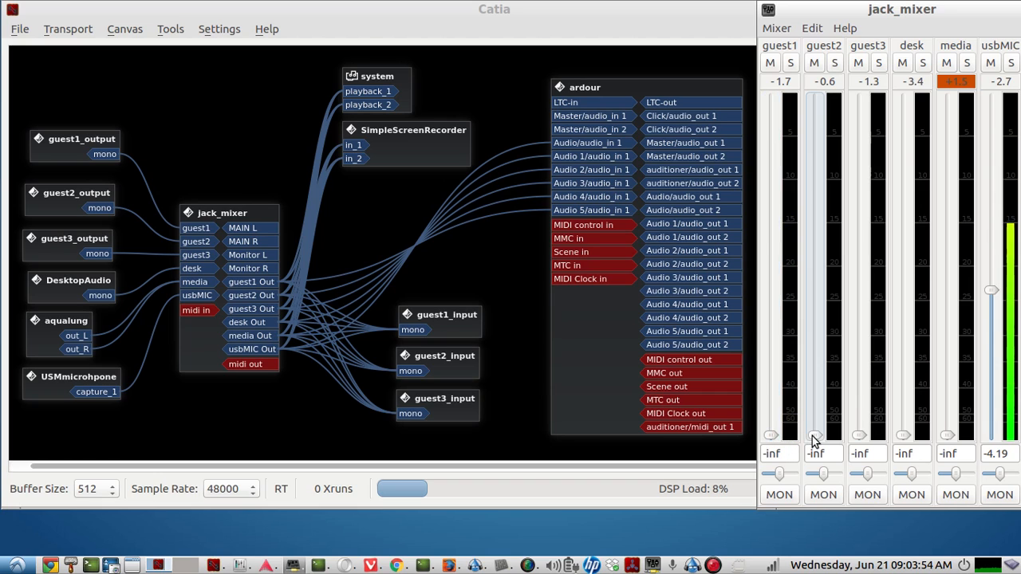
- Raise guest2 to about -5 dB, then silence guest2 and guest3 again
{"action": "left_click_drag", "start_coordinate": [815, 434], "coordinate": [815, 284]}
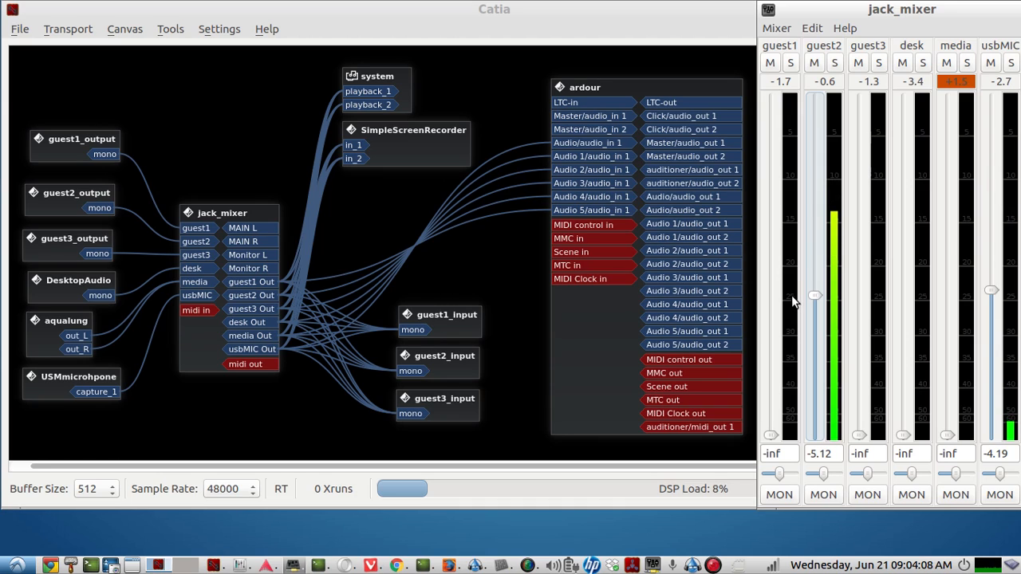
{"action": "left_click_drag", "start_coordinate": [814, 295], "coordinate": [814, 434]}
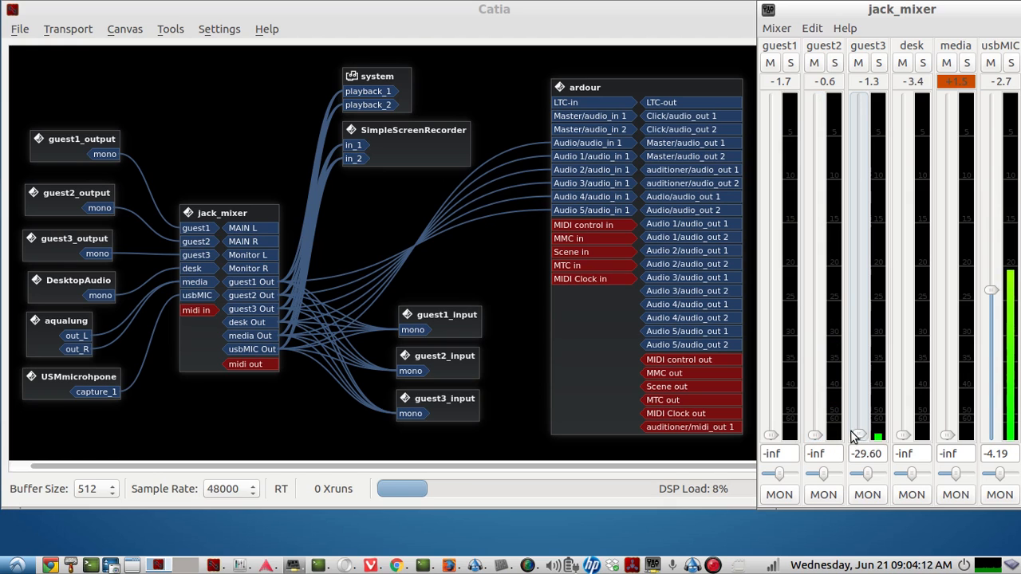
{"action": "left_click_drag", "start_coordinate": [858, 434], "coordinate": [859, 261]}
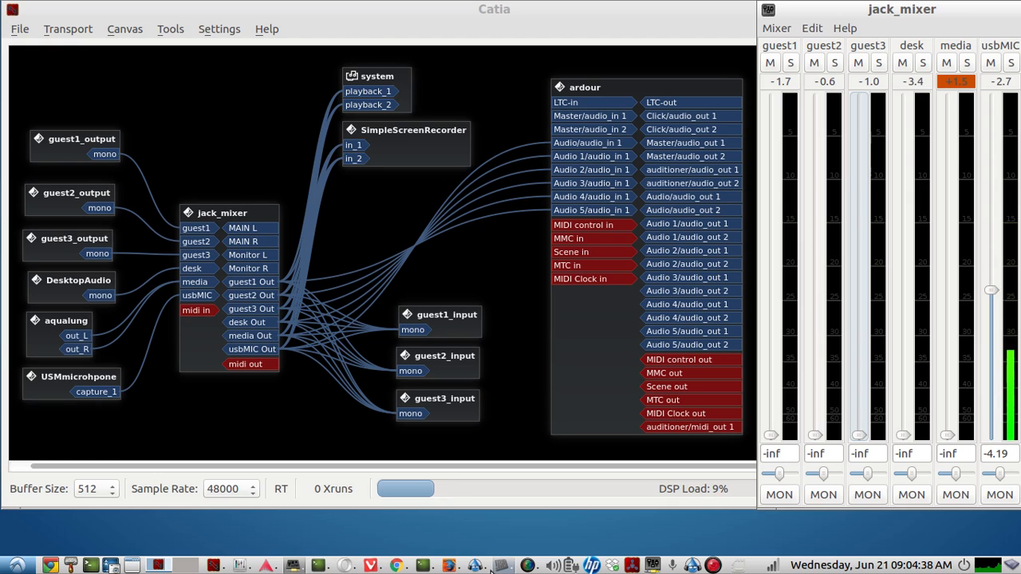
{"action": "left_click", "coordinate": [450, 565]}
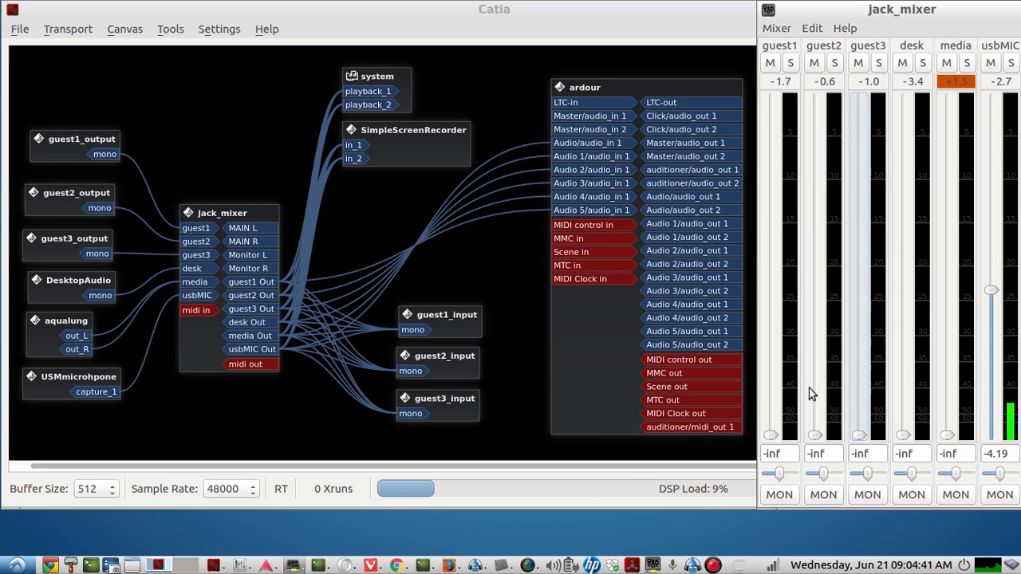
{"action": "mouse_move", "coordinate": [906, 439]}
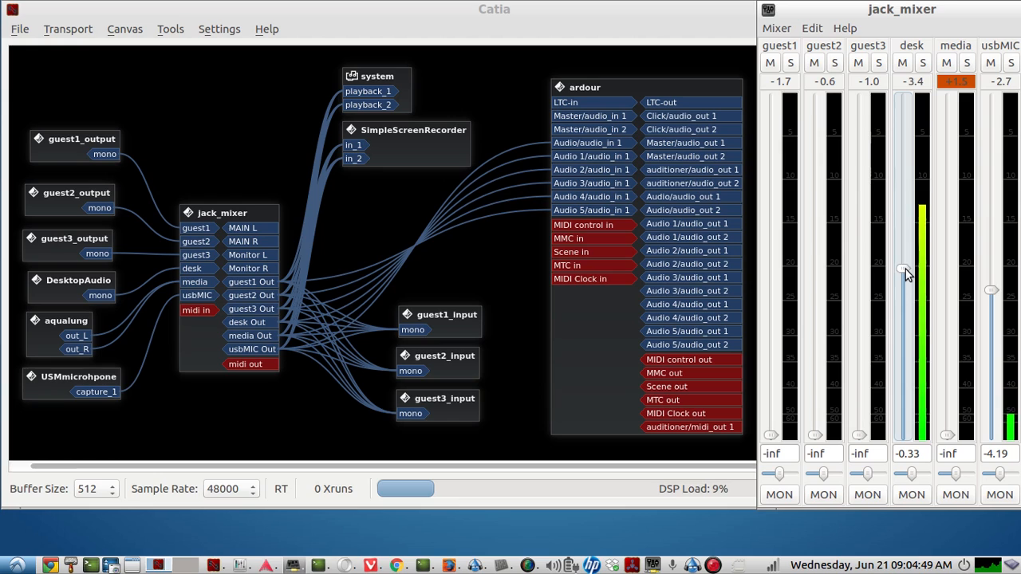
- Pull the desk and media channel levels back down to silence
{"action": "left_click_drag", "start_coordinate": [903, 269], "coordinate": [904, 434]}
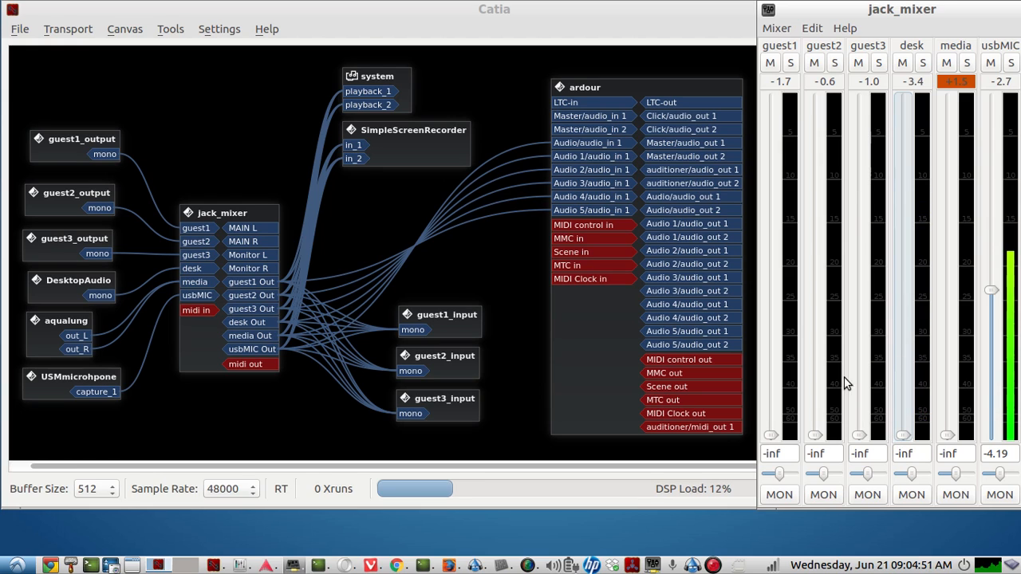
{"action": "left_click", "coordinate": [376, 76]}
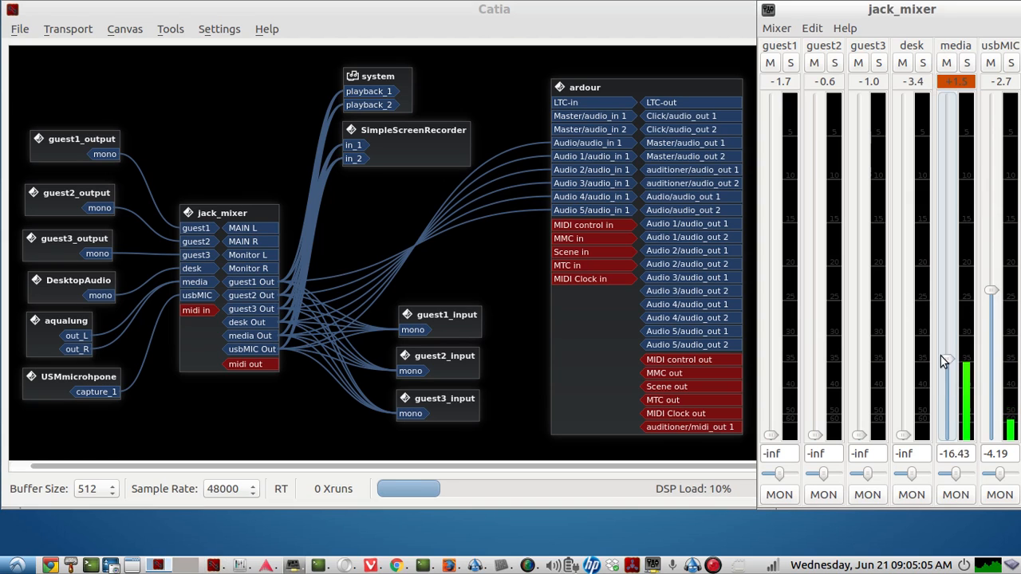
{"action": "left_click_drag", "start_coordinate": [945, 364], "coordinate": [944, 327]}
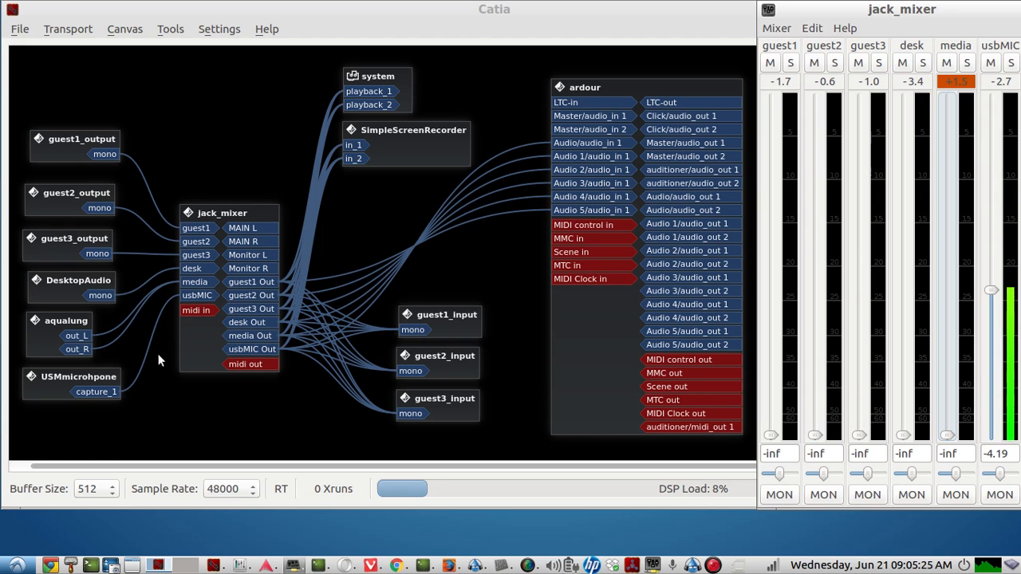
{"action": "mouse_move", "coordinate": [80, 326]}
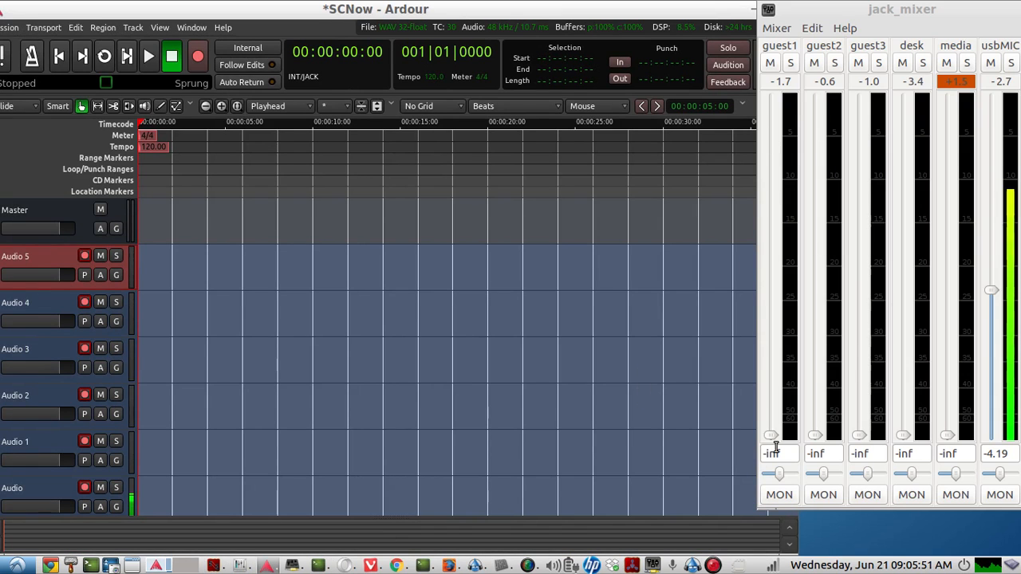
- Briefly raise guest1 to about -8 dB and guest2 to about -5 dB, silencing each again
{"action": "left_click_drag", "start_coordinate": [772, 434], "coordinate": [772, 313]}
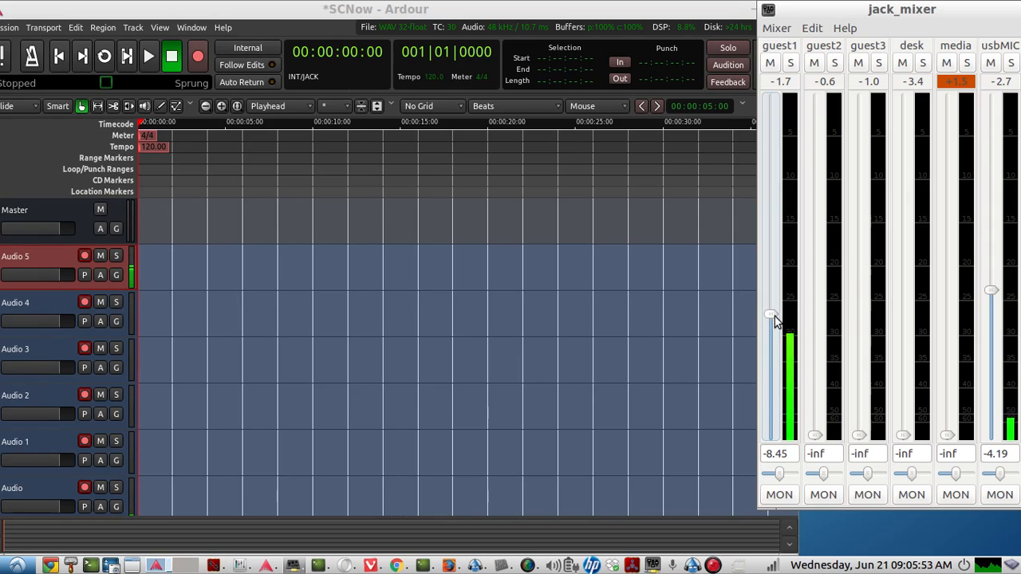
{"action": "left_click_drag", "start_coordinate": [770, 316], "coordinate": [770, 434]}
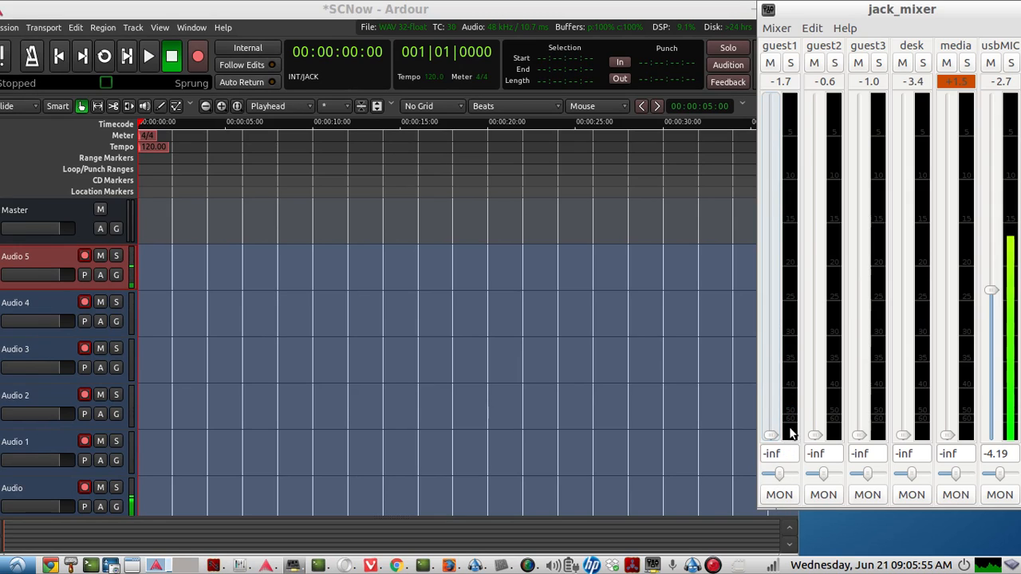
{"action": "left_click_drag", "start_coordinate": [815, 434], "coordinate": [815, 300]}
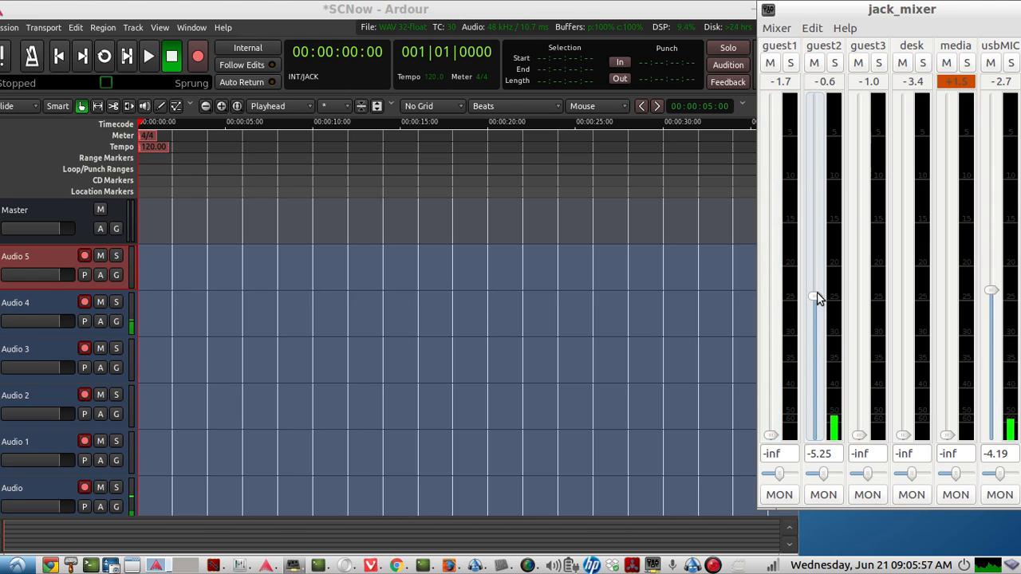
{"action": "left_click_drag", "start_coordinate": [815, 300], "coordinate": [815, 434]}
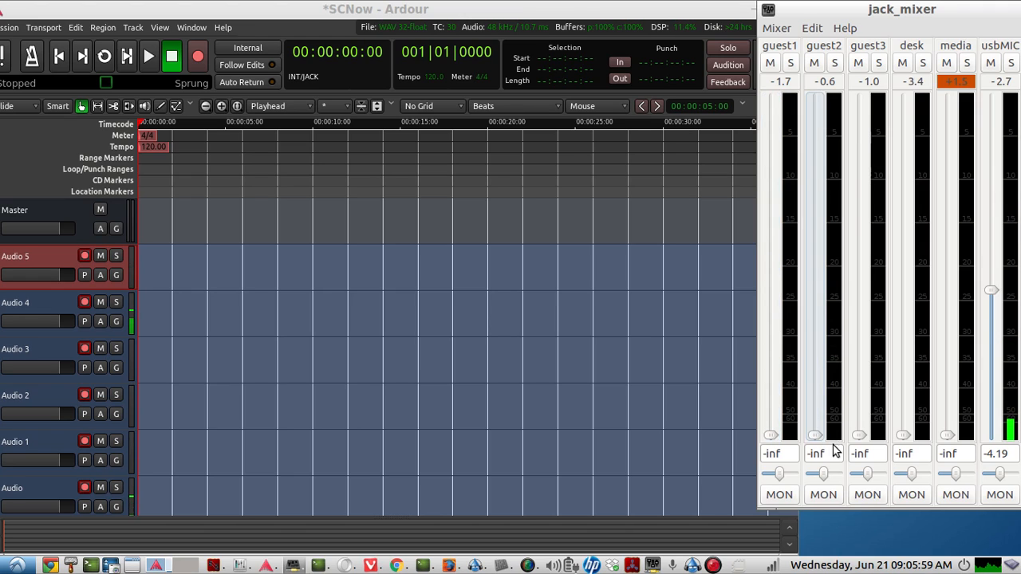
- Raise the media channel level and bring it back down, then toggle the channel buttons below the faders
{"action": "left_click_drag", "start_coordinate": [859, 434], "coordinate": [859, 236]}
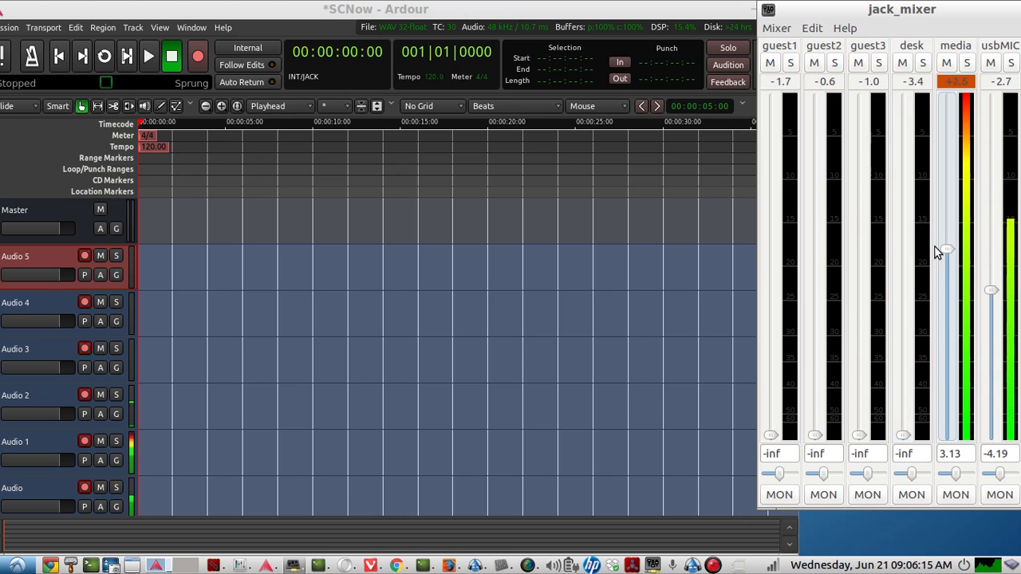
{"action": "left_click_drag", "start_coordinate": [946, 252], "coordinate": [946, 339]}
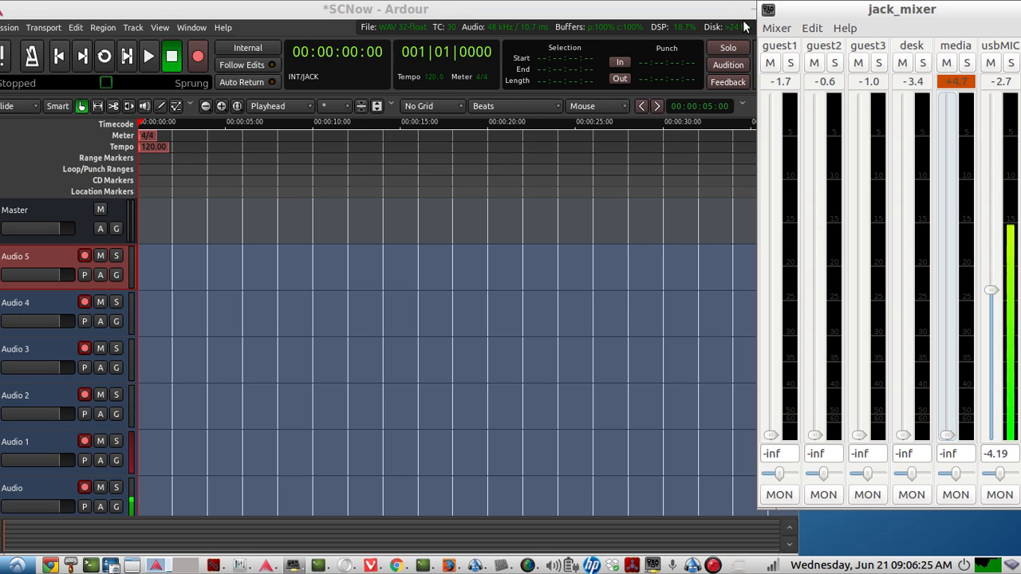
{"action": "mouse_move", "coordinate": [338, 349]}
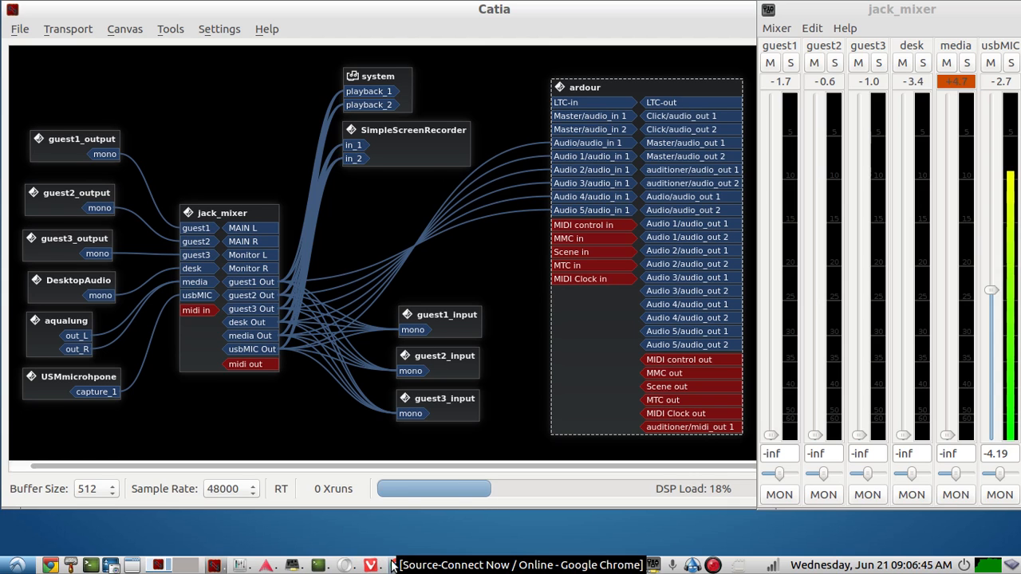
{"action": "left_click", "coordinate": [520, 565]}
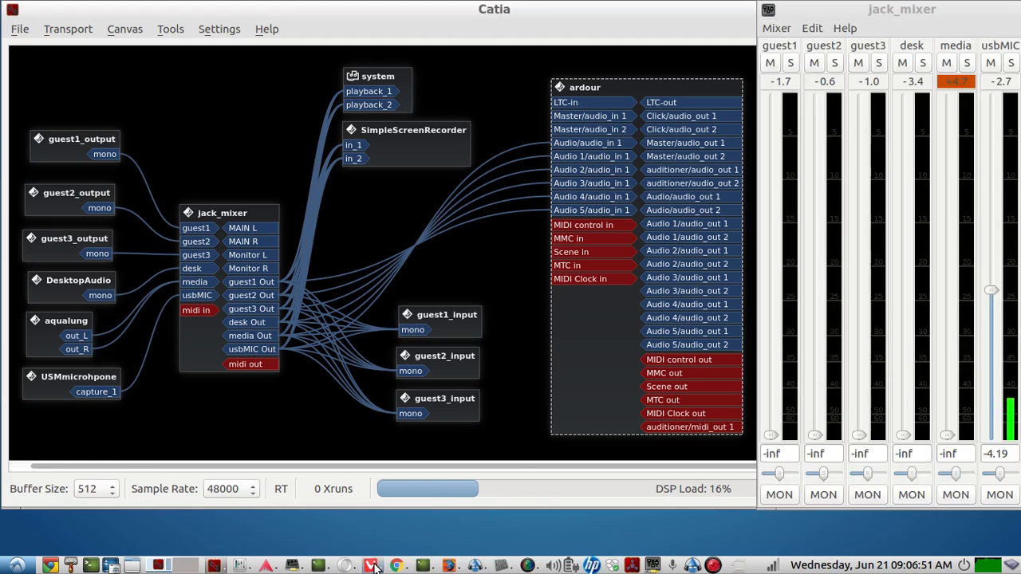
{"action": "left_click", "coordinate": [370, 565]}
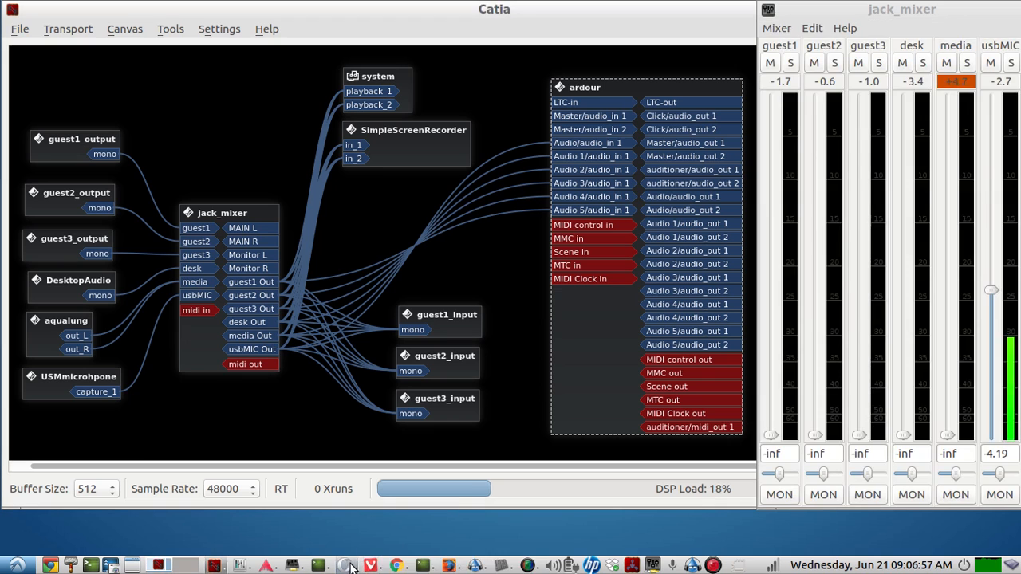
{"action": "left_click", "coordinate": [348, 565]}
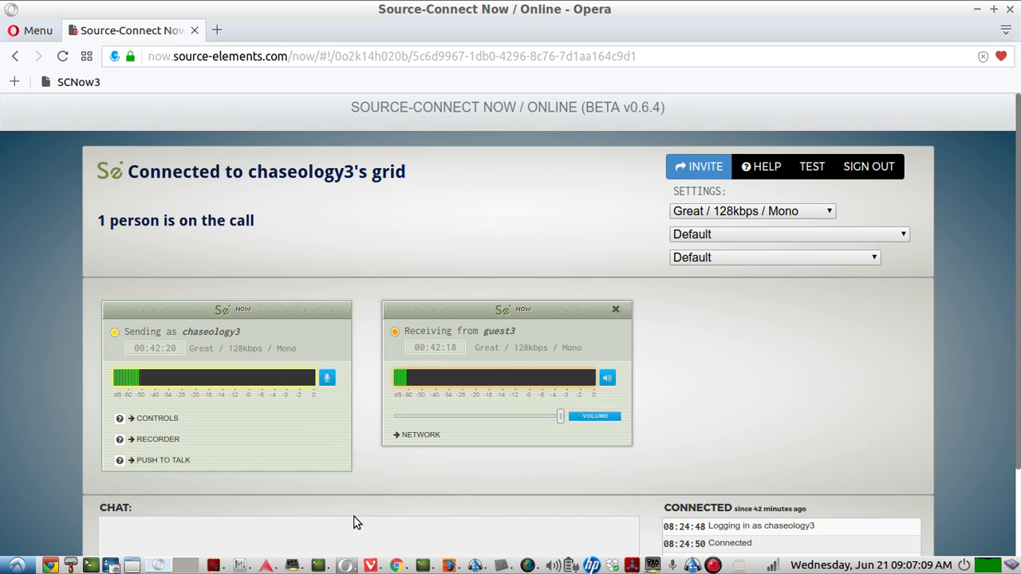
{"action": "mouse_move", "coordinate": [368, 211]}
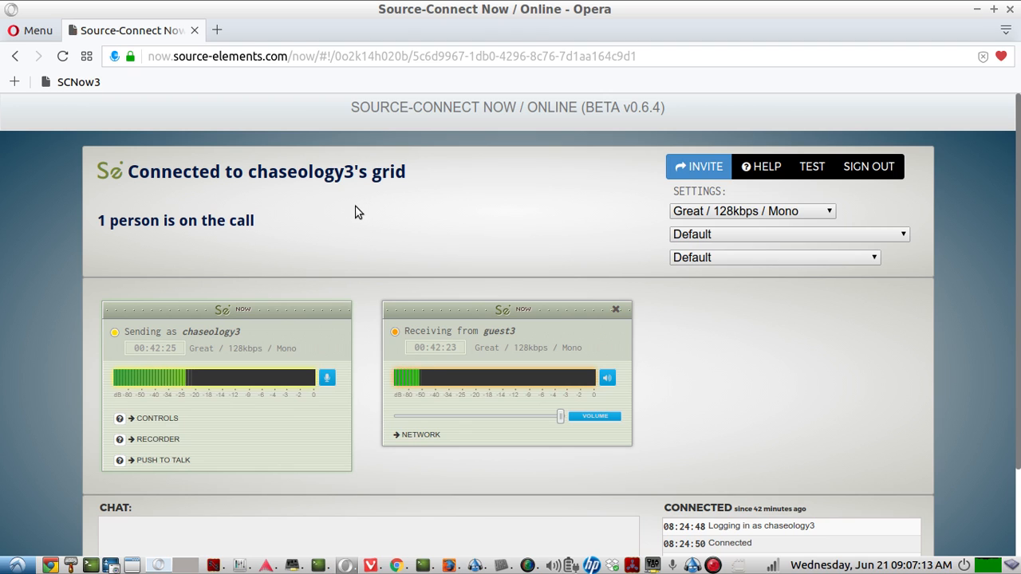
{"action": "mouse_move", "coordinate": [182, 153]}
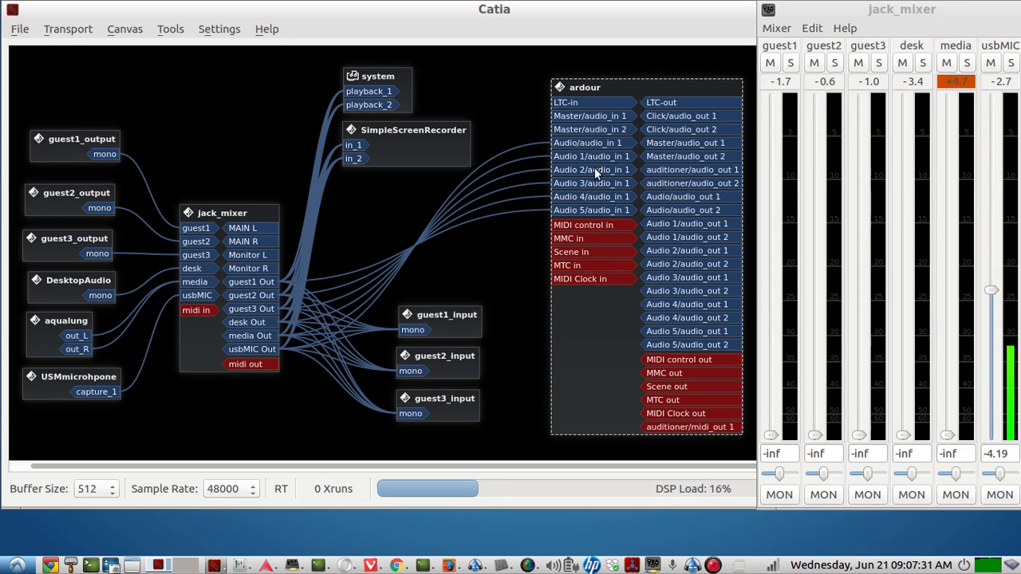
{"action": "mouse_move", "coordinate": [466, 405]}
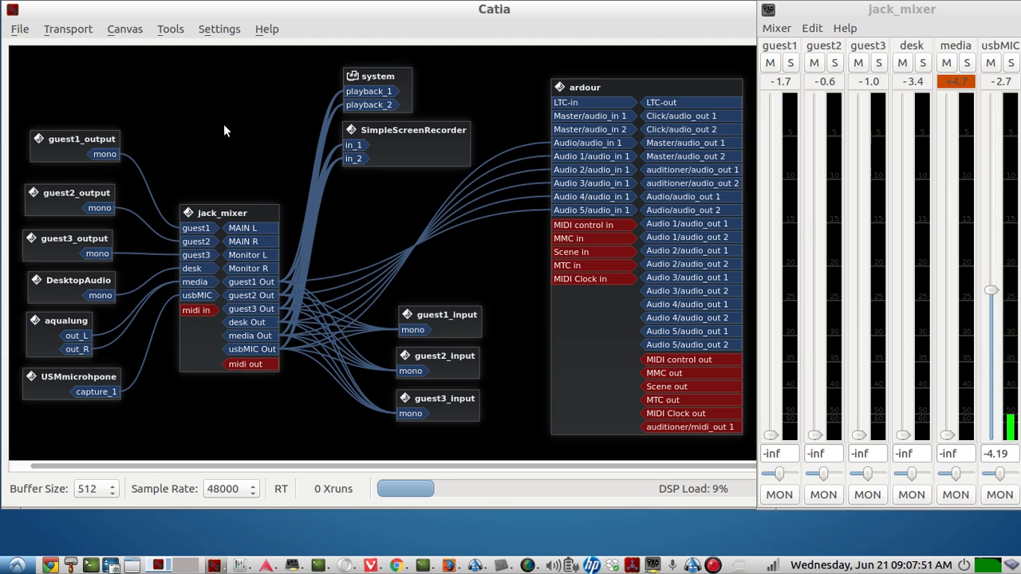
{"action": "mouse_move", "coordinate": [312, 418]}
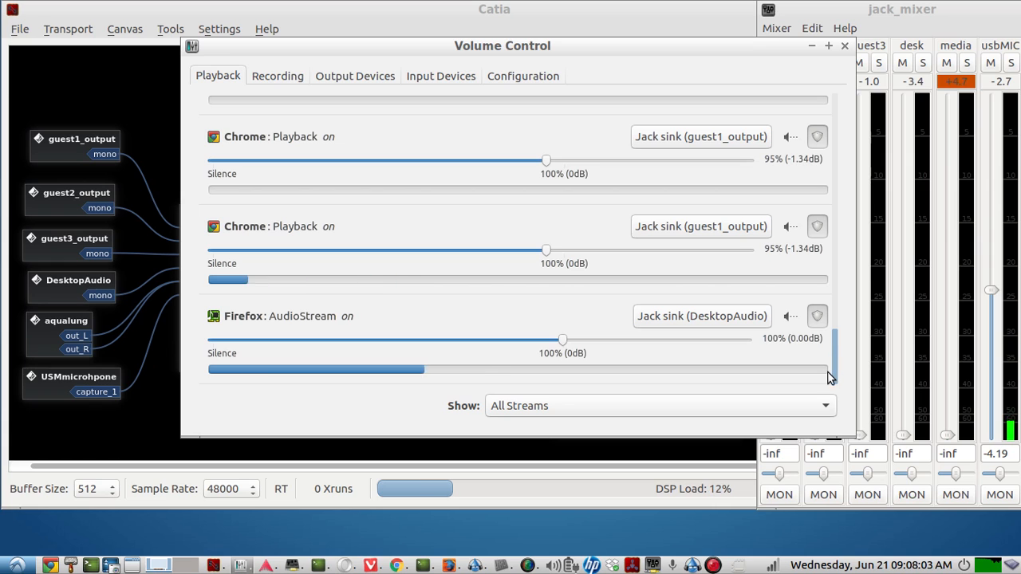
- Check the recording and playback streams in the volume control, then close it
{"action": "scroll", "scroll_direction": "down", "scroll_amount": 3}
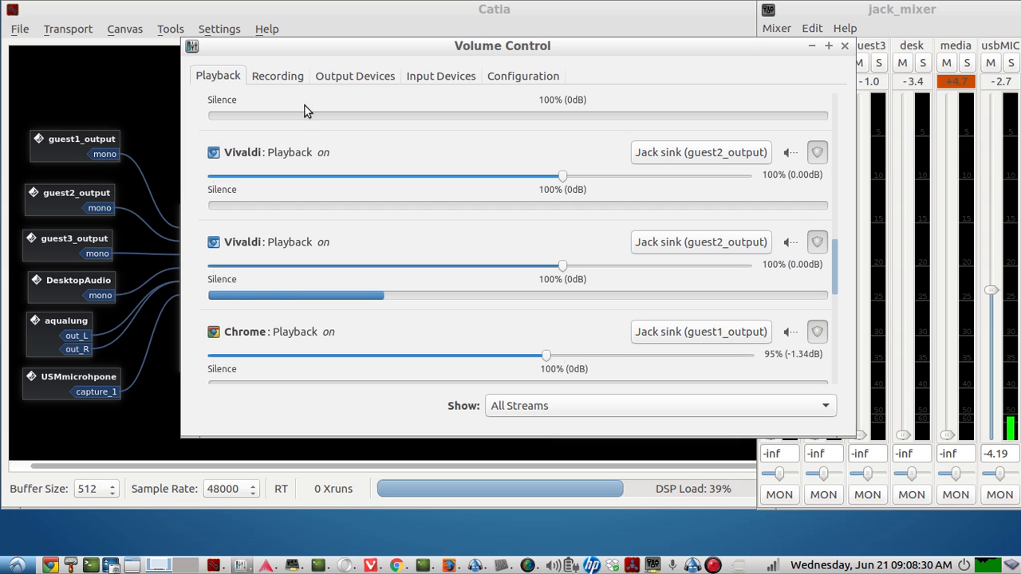
{"action": "left_click", "coordinate": [278, 75]}
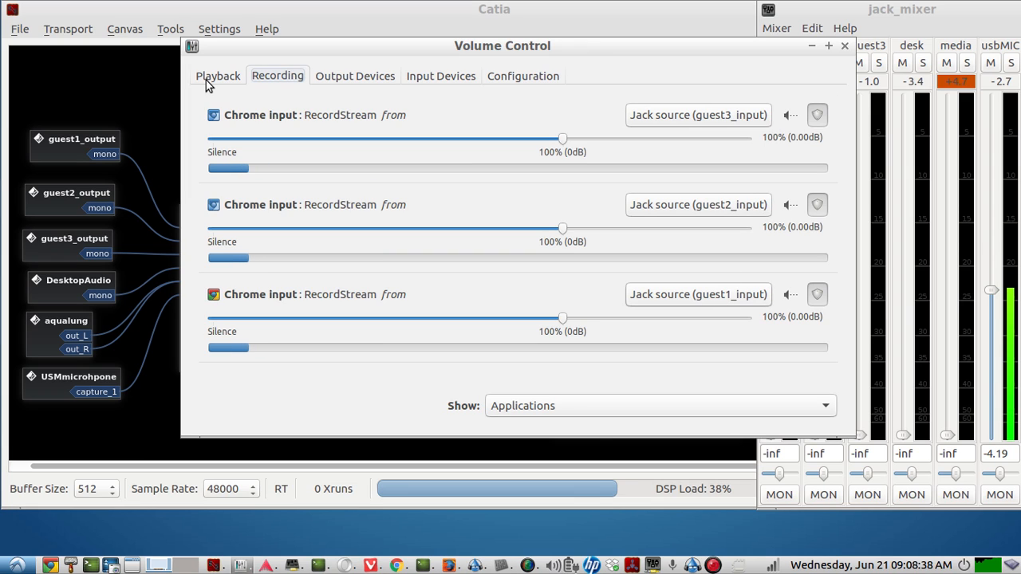
{"action": "left_click", "coordinate": [217, 76]}
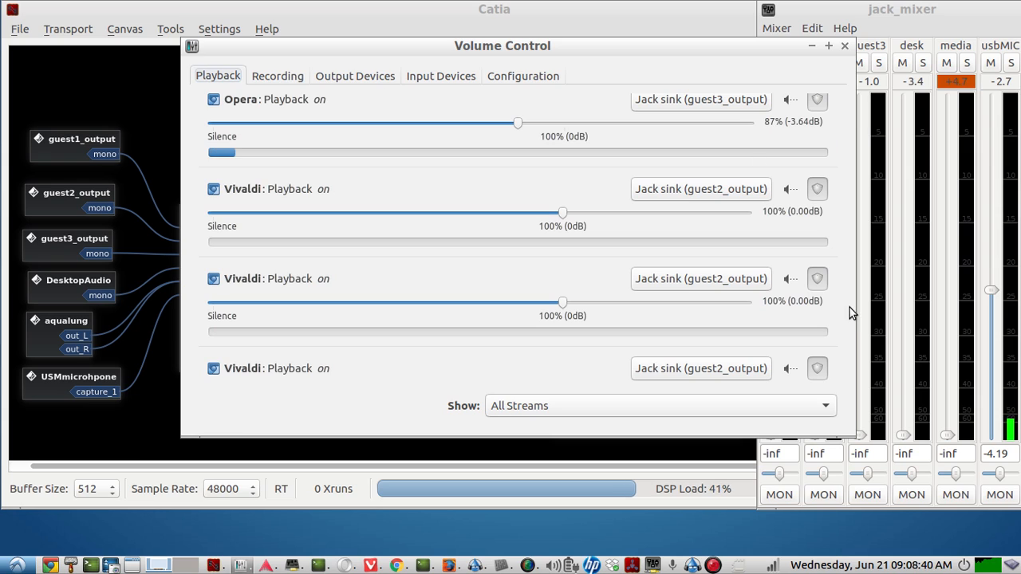
{"action": "mouse_move", "coordinate": [822, 227]}
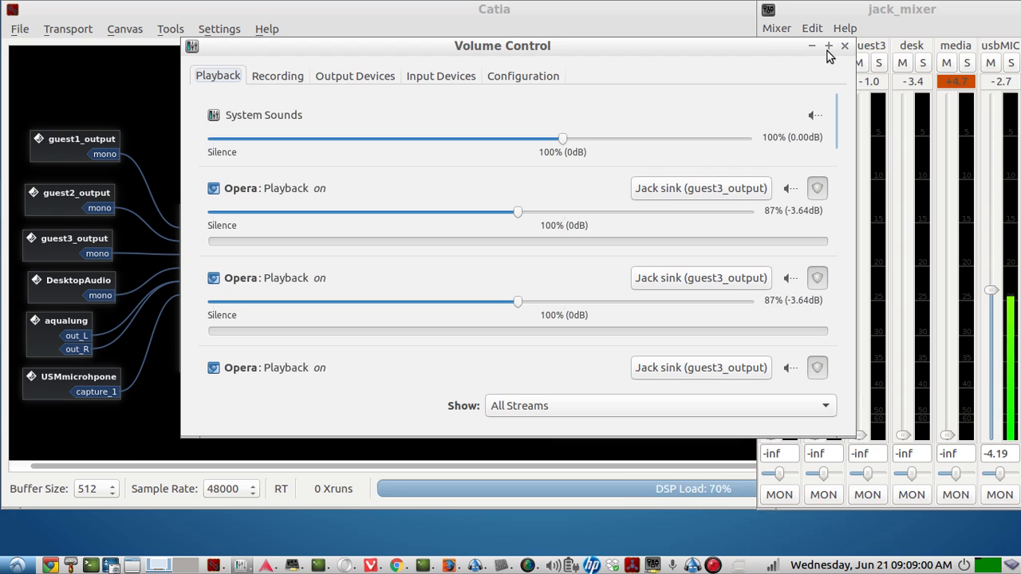
{"action": "left_click", "coordinate": [844, 45]}
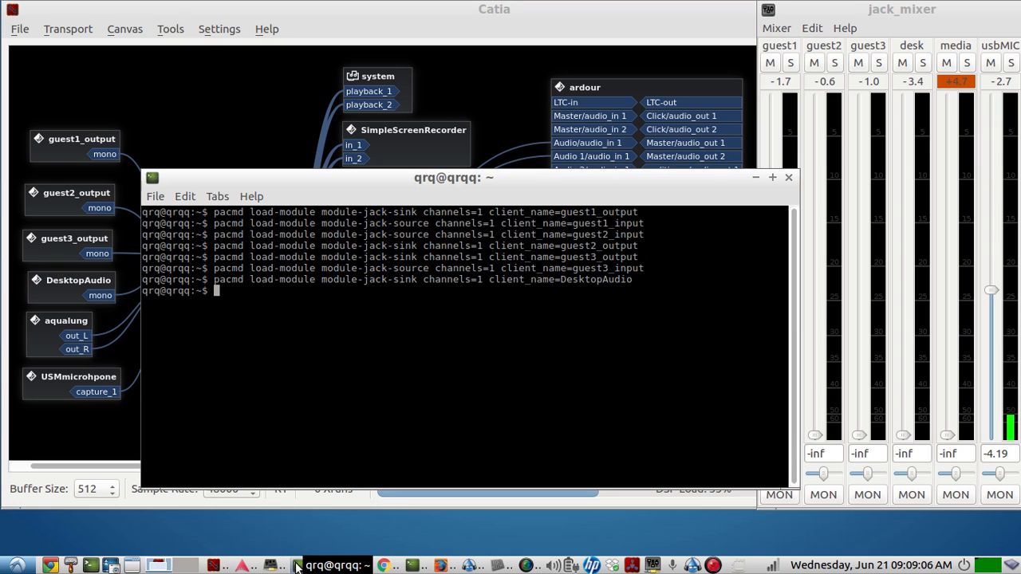
{"action": "mouse_move", "coordinate": [176, 195]}
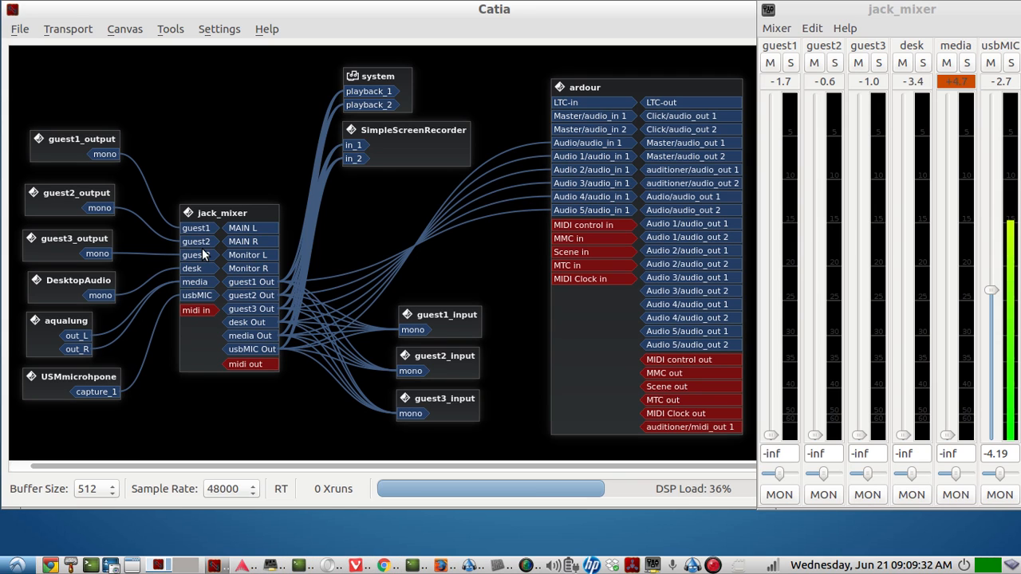
{"action": "mouse_move", "coordinate": [217, 204]}
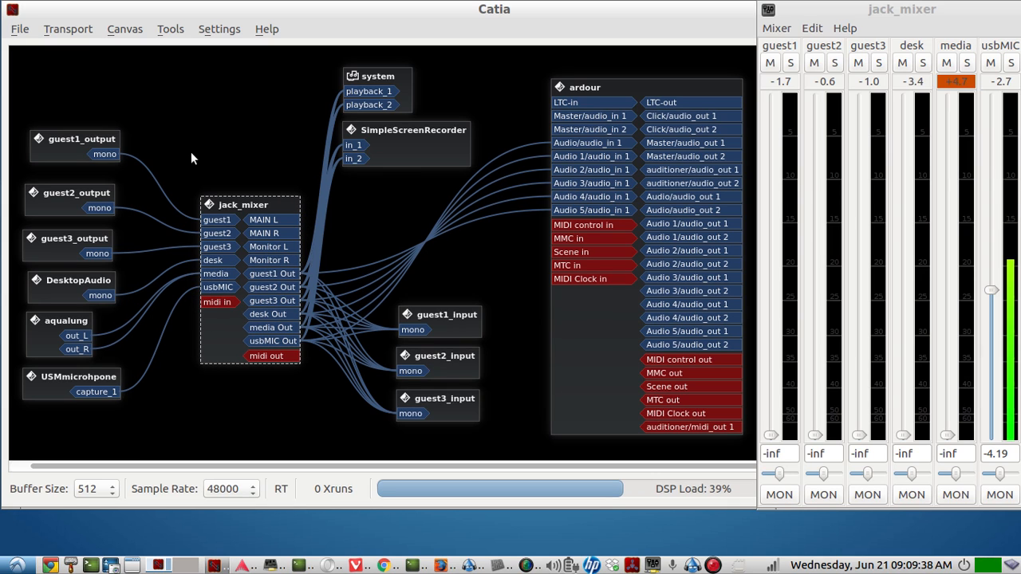
{"action": "mouse_move", "coordinate": [207, 151]}
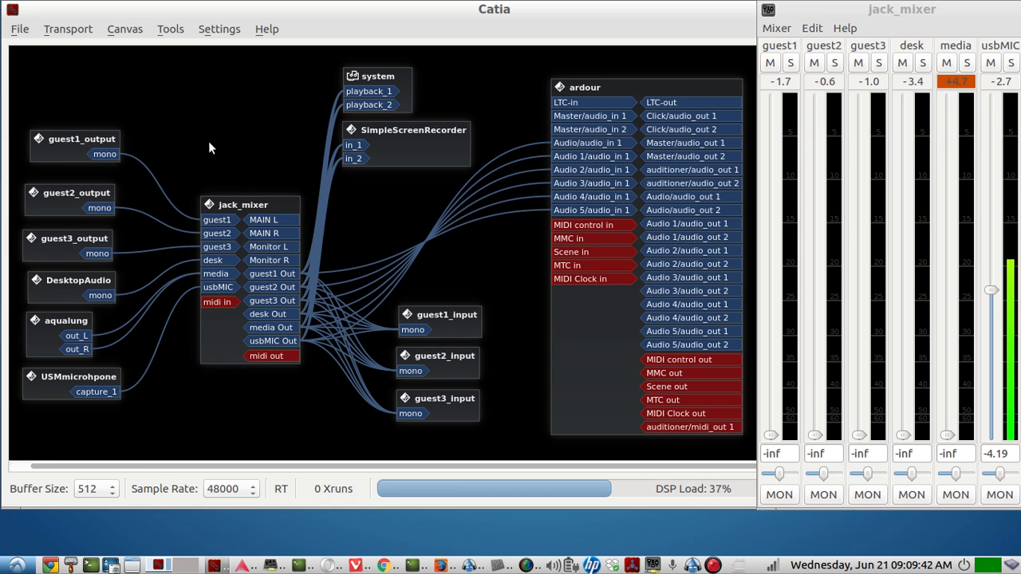
{"action": "mouse_move", "coordinate": [93, 222]}
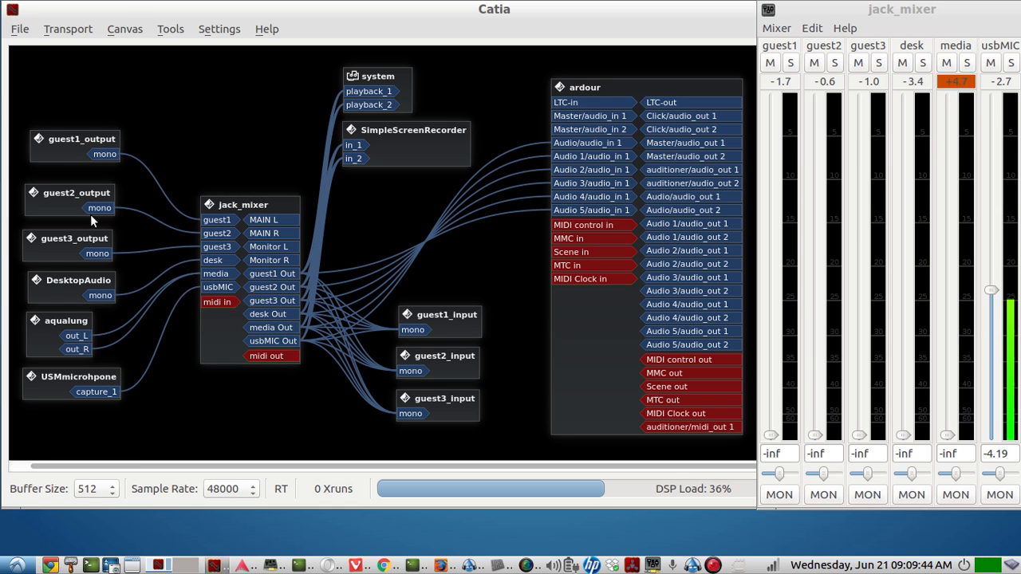
{"action": "mouse_move", "coordinate": [274, 220]}
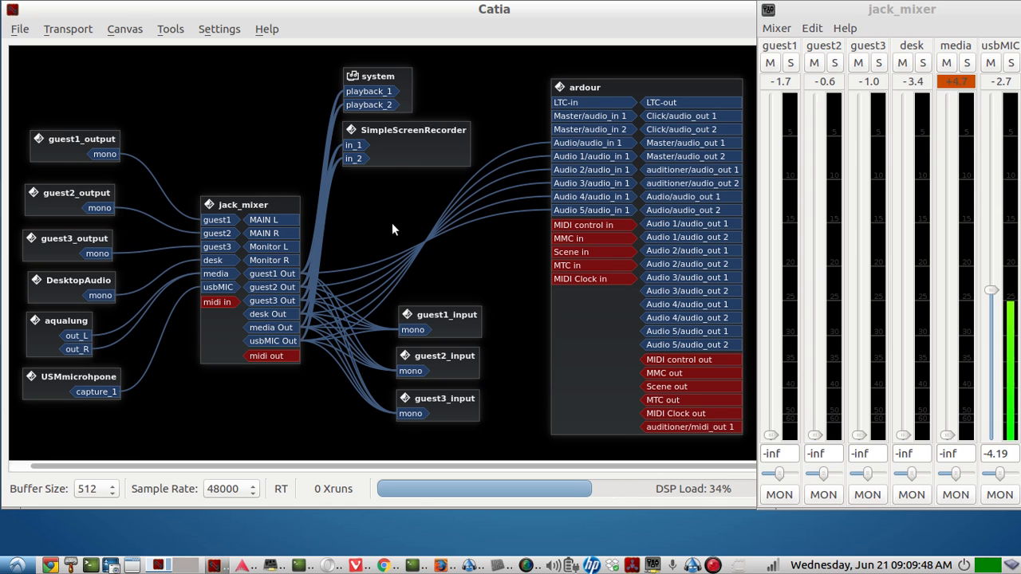
{"action": "mouse_move", "coordinate": [517, 428]}
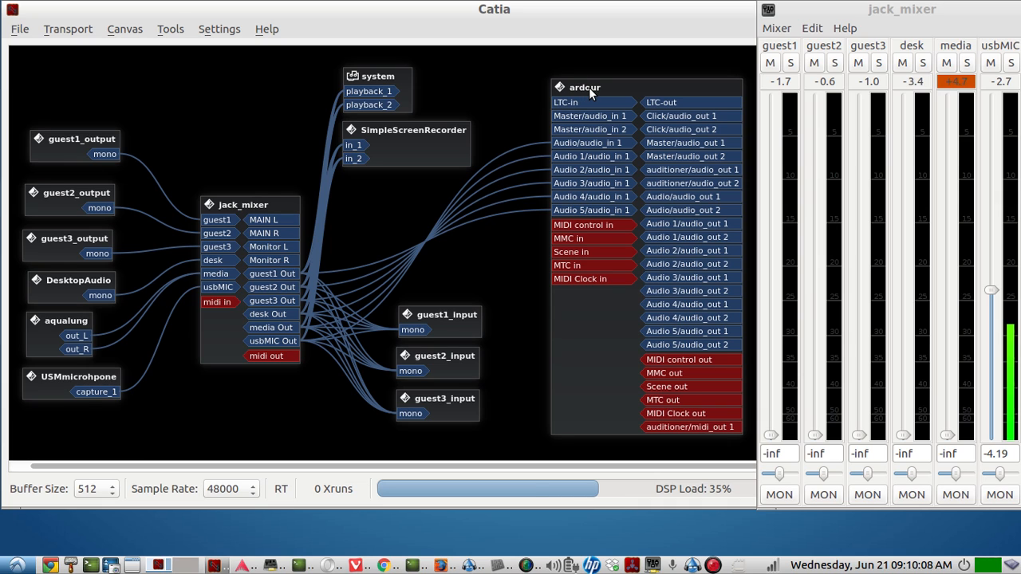
{"action": "mouse_move", "coordinate": [443, 549]}
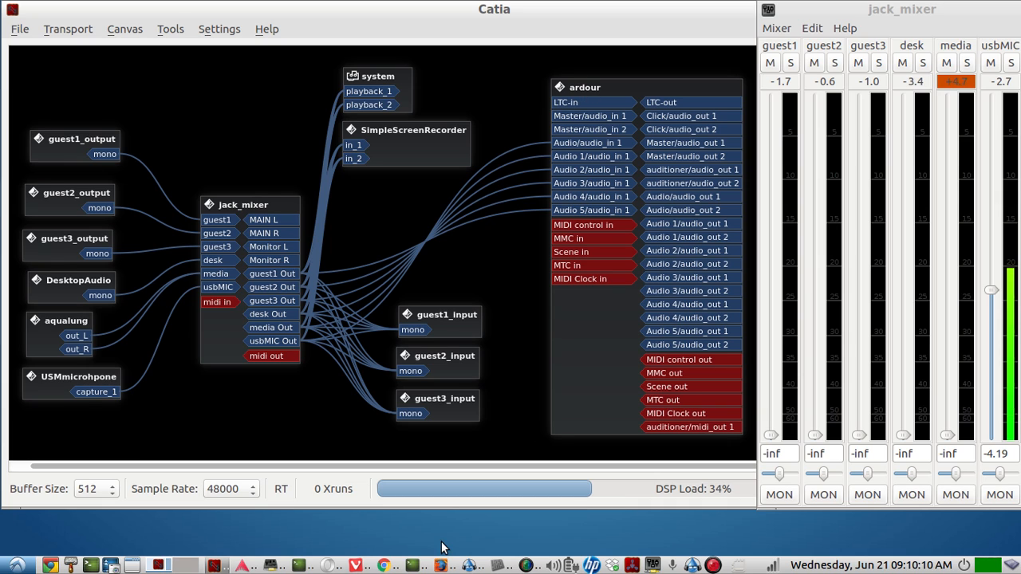